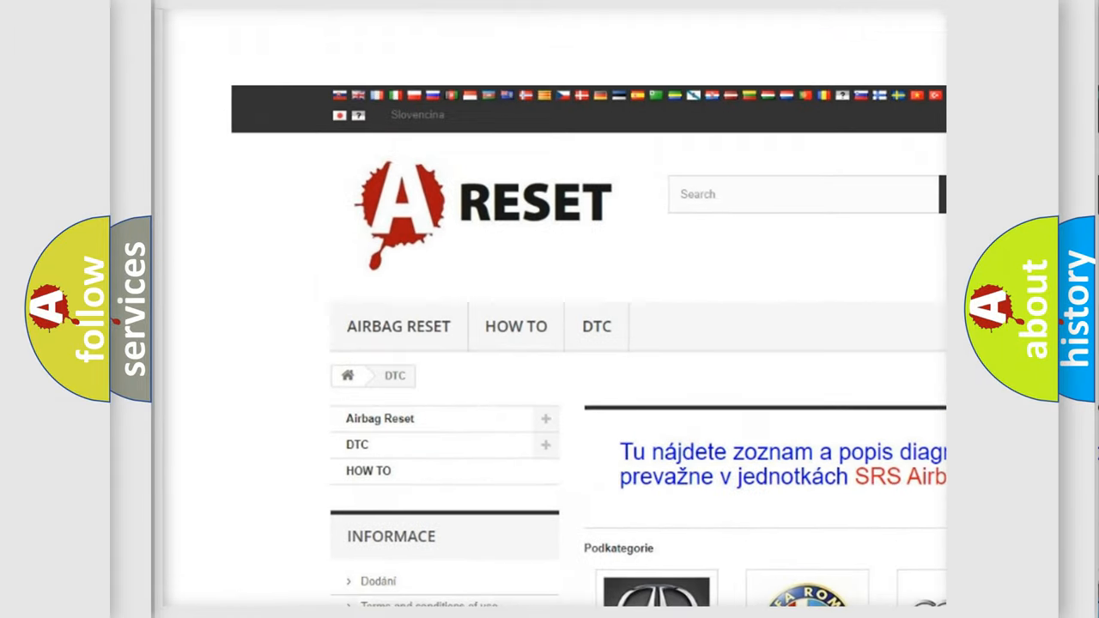
# - Open the BUICK DTC tile and scroll through its trouble codes like B0012 and B0013
pyautogui.scroll(-3)
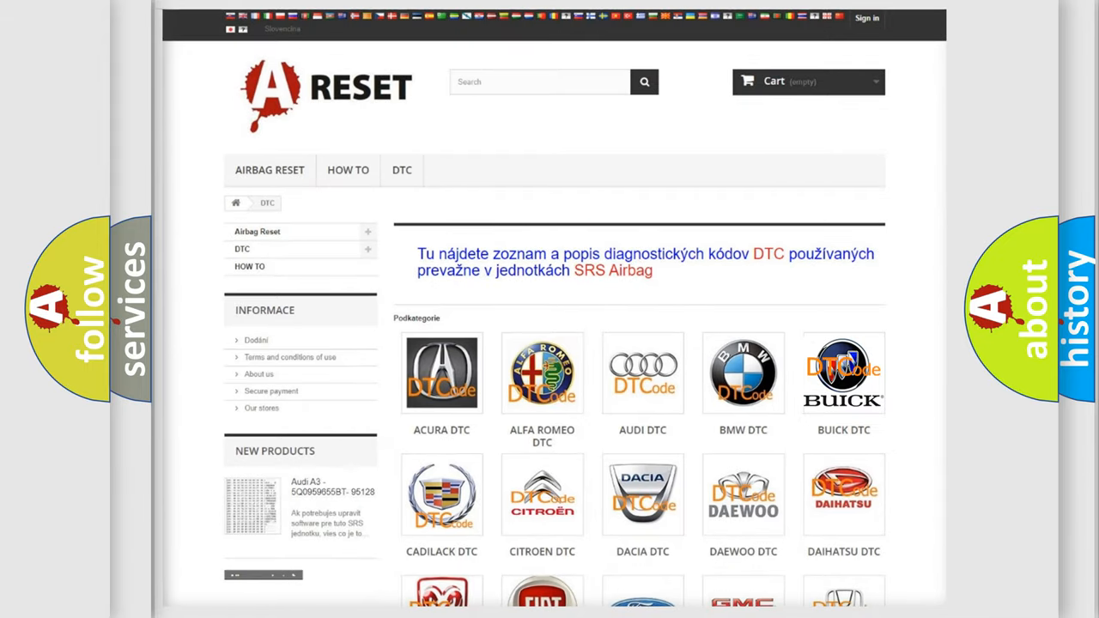
pyautogui.click(843, 372)
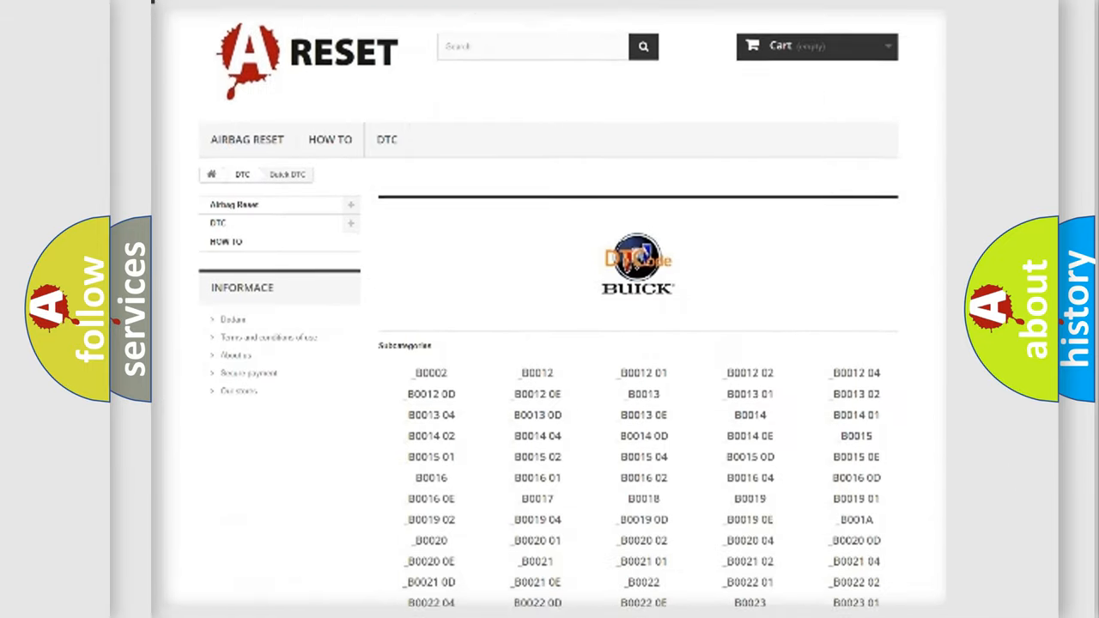
pyautogui.scroll(-3)
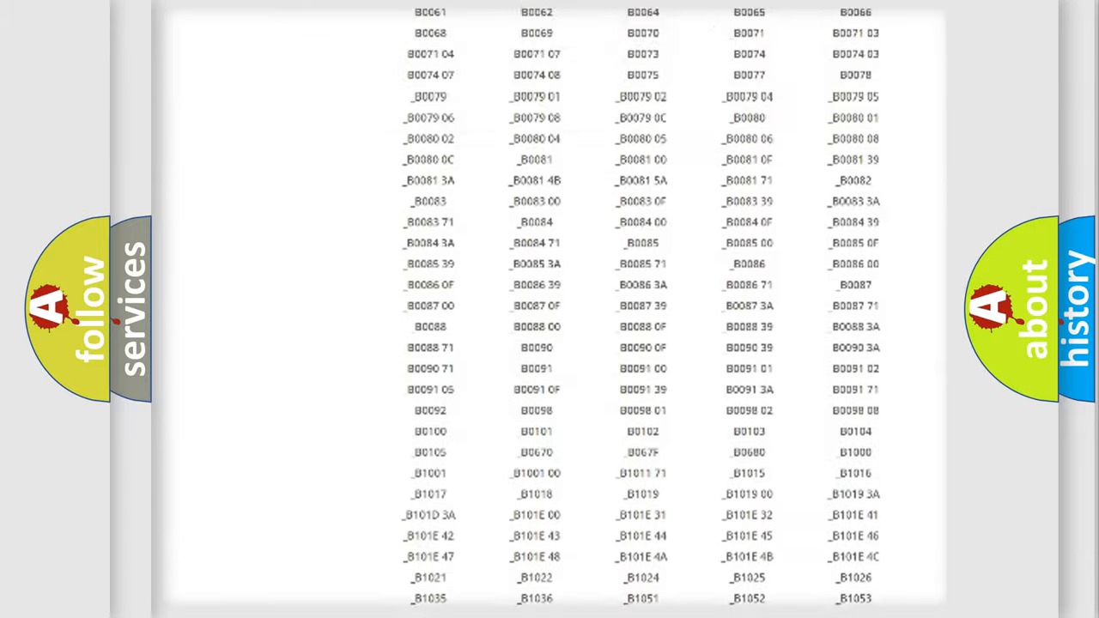